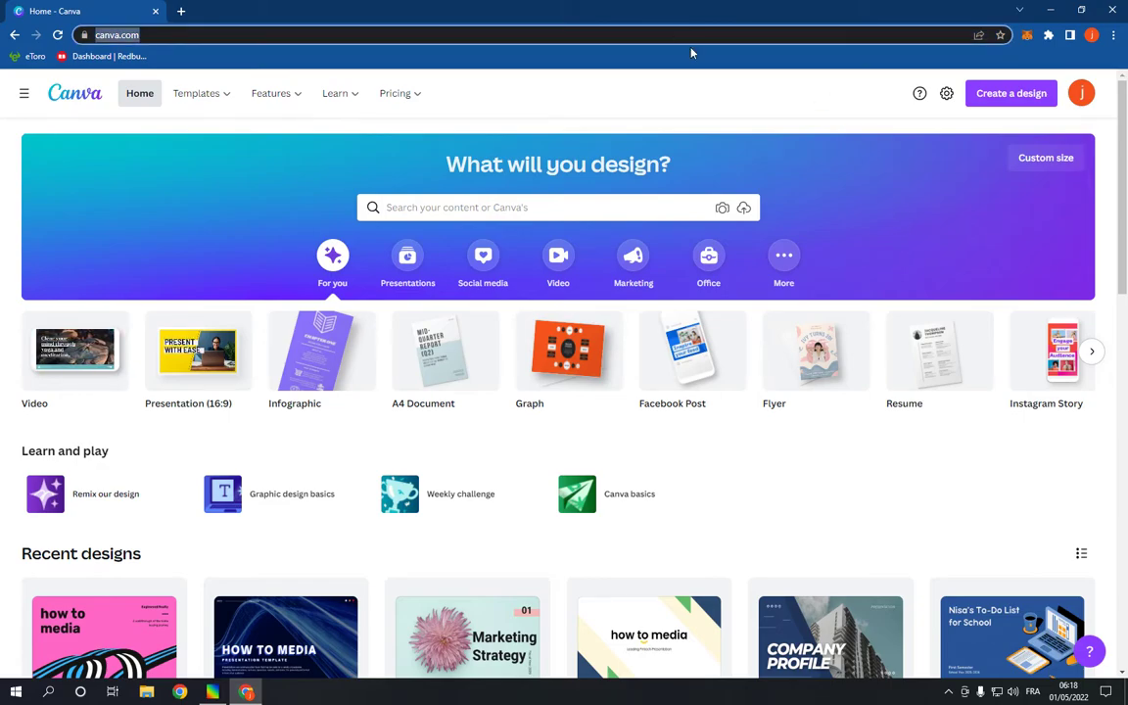
- Start a new Logo design from the Create a design menu
{"action": "left_click", "coordinate": [1081, 93]}
{"action": "type", "text": "logo"}
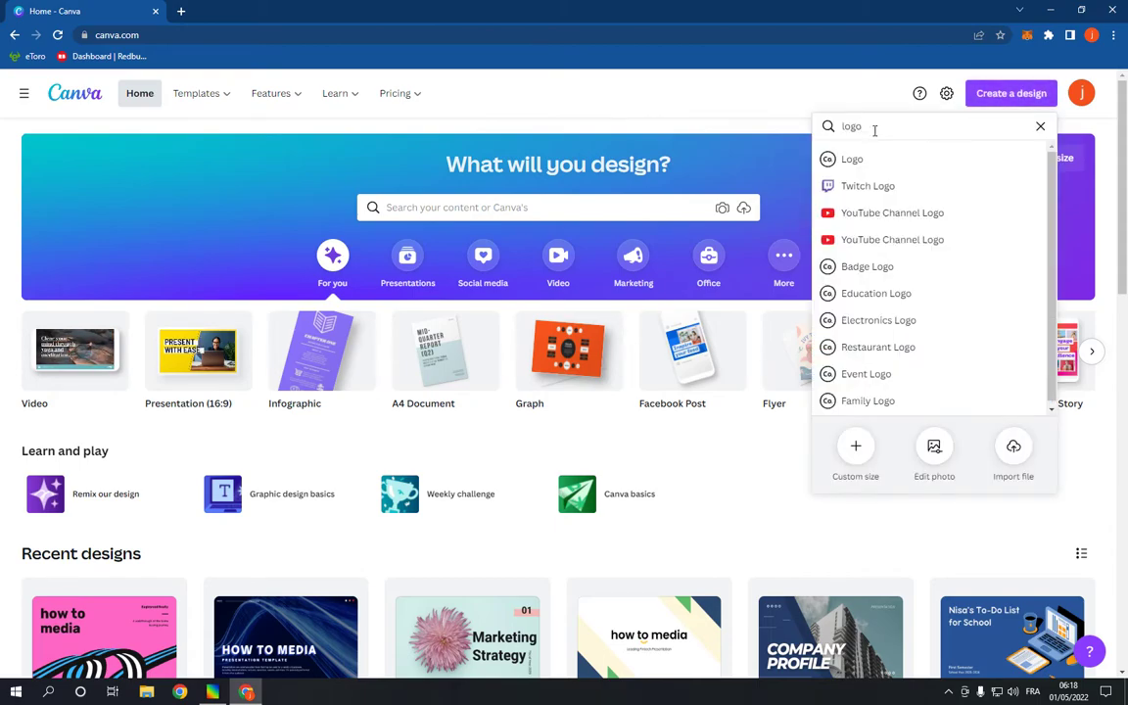
{"action": "left_click", "coordinate": [851, 159]}
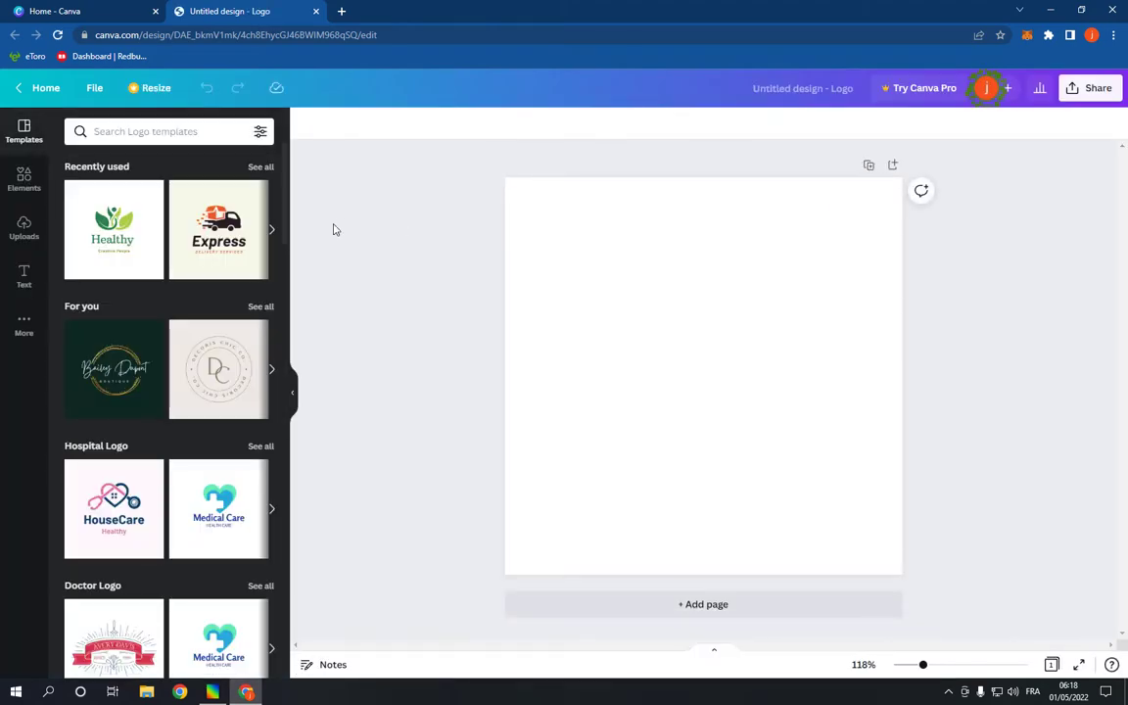
{"action": "mouse_move", "coordinate": [161, 302]}
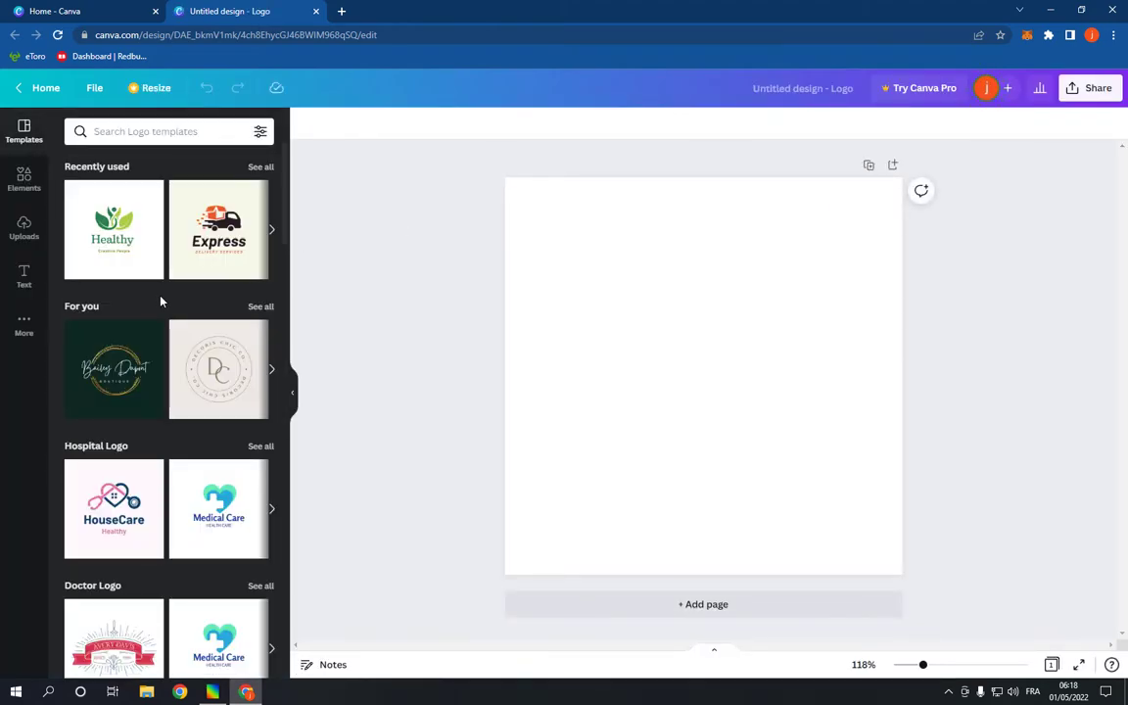
- Scroll the logo Templates panel down to the Barbershop Logo category
{"action": "scroll", "scroll_direction": "down", "scroll_amount": 3}
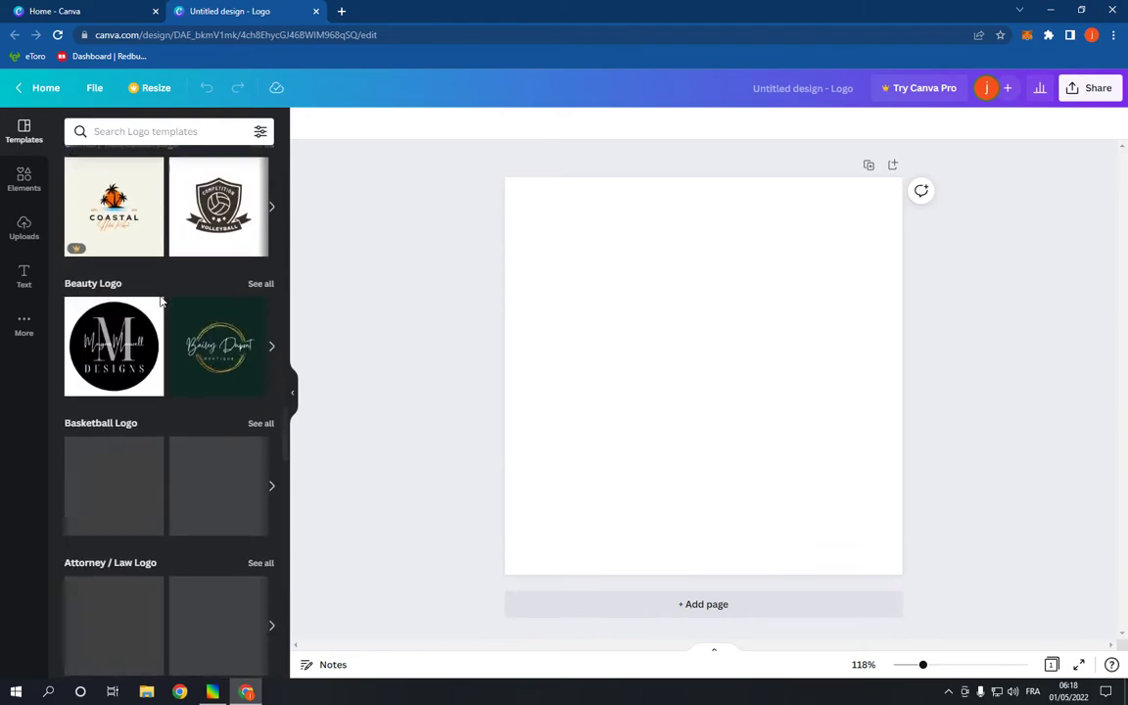
{"action": "scroll", "scroll_direction": "down", "scroll_amount": 3}
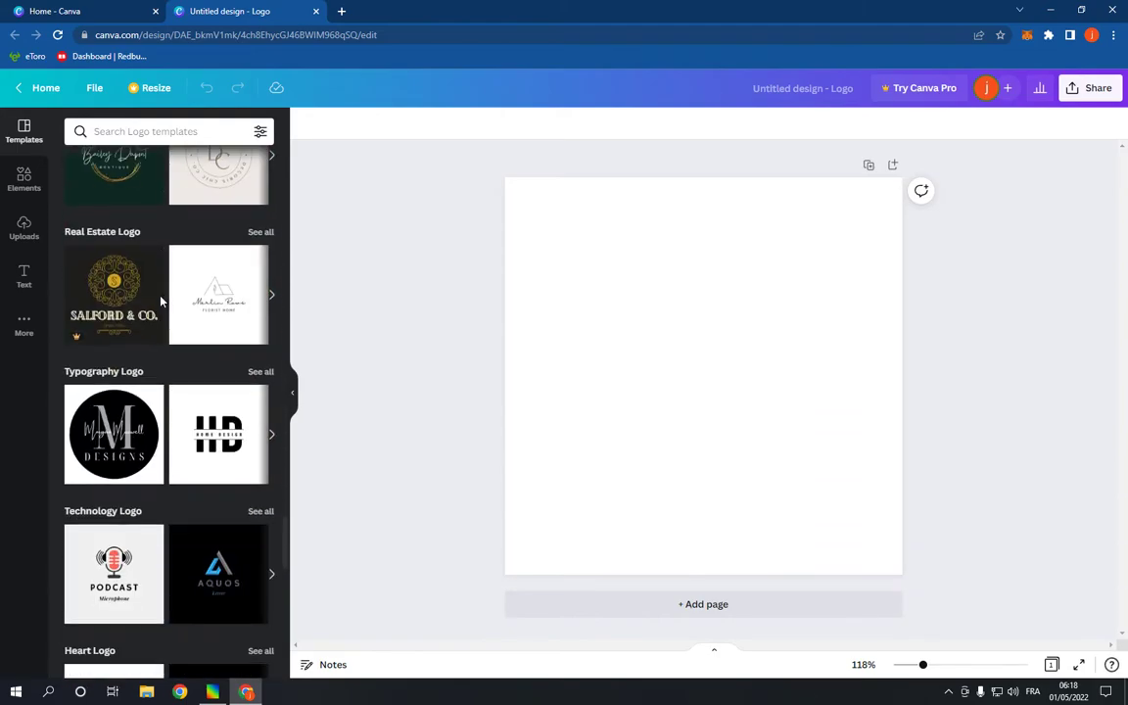
{"action": "scroll", "scroll_direction": "down", "scroll_amount": 3}
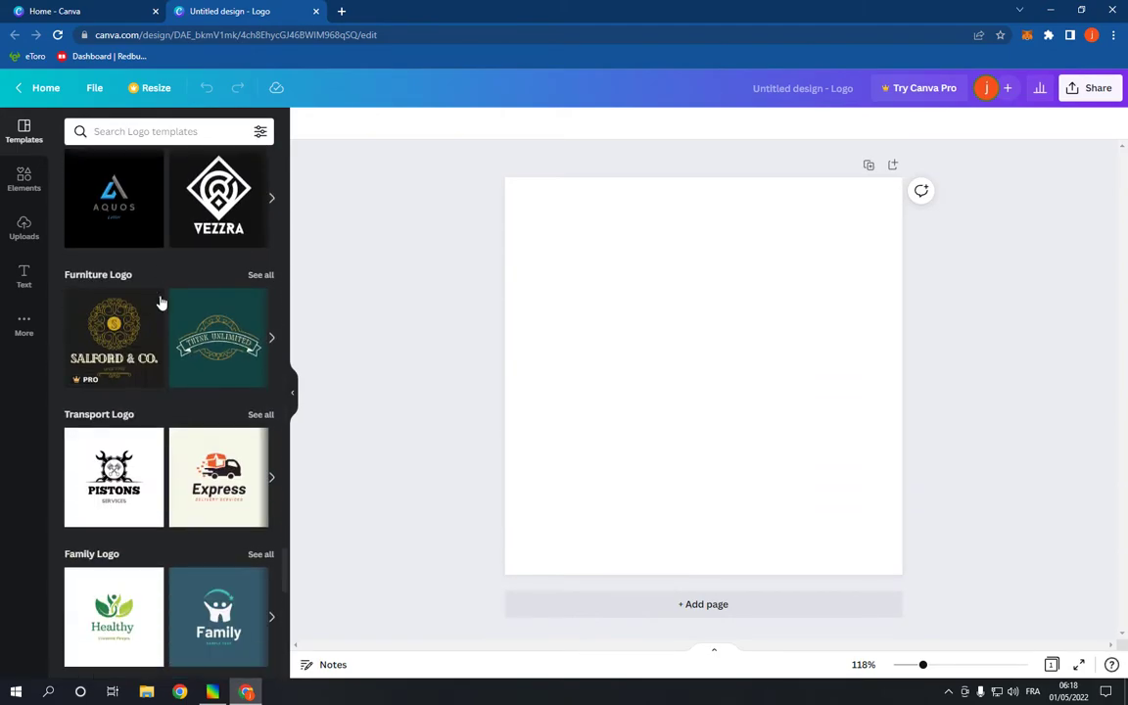
{"action": "scroll", "scroll_direction": "down", "scroll_amount": 3}
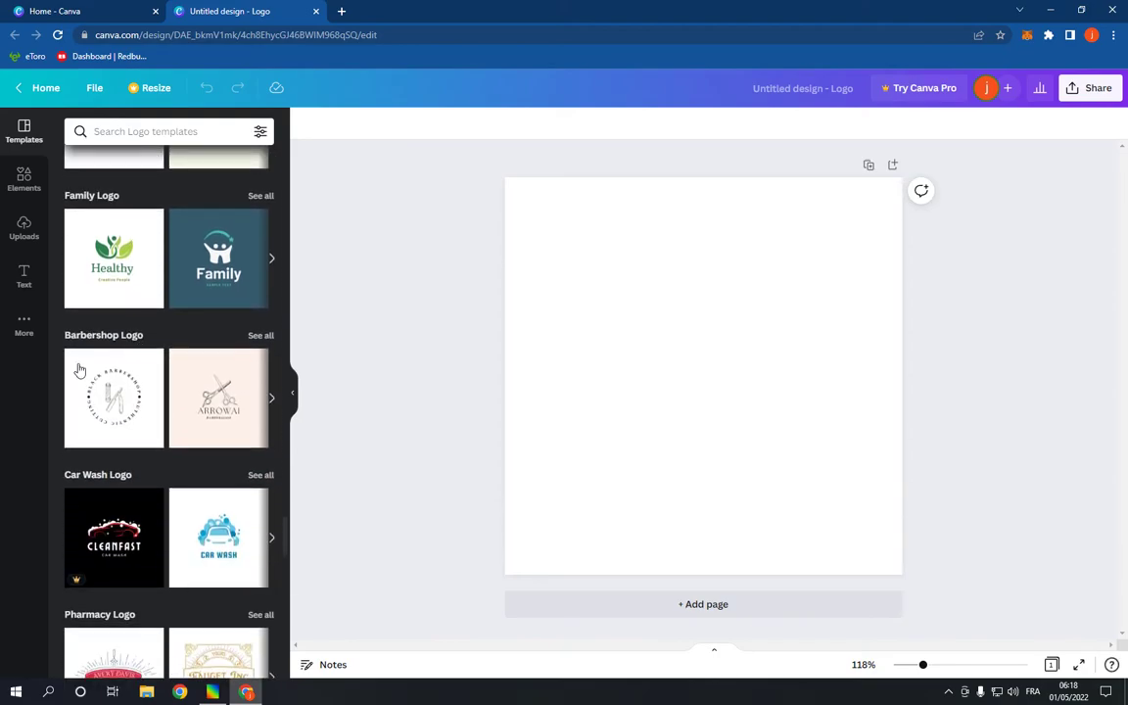
{"action": "mouse_move", "coordinate": [229, 336]}
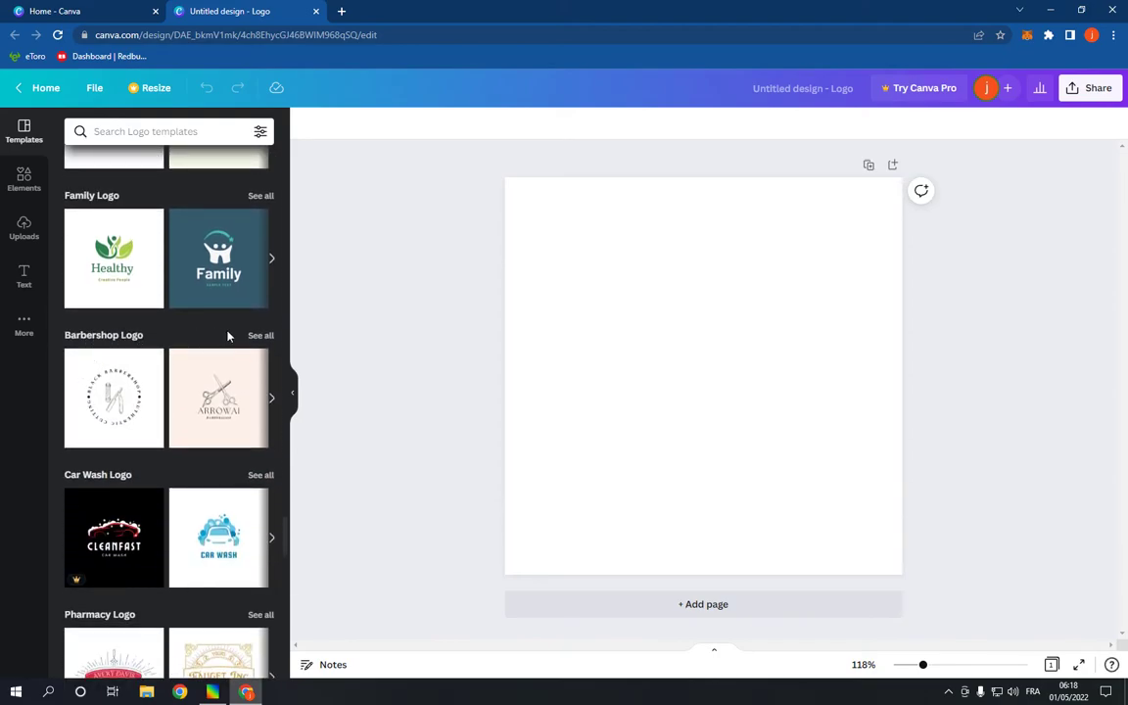
- Show all Barbershop Logo templates and scroll to the scissors-and-ribbon design
{"action": "left_click", "coordinate": [261, 335]}
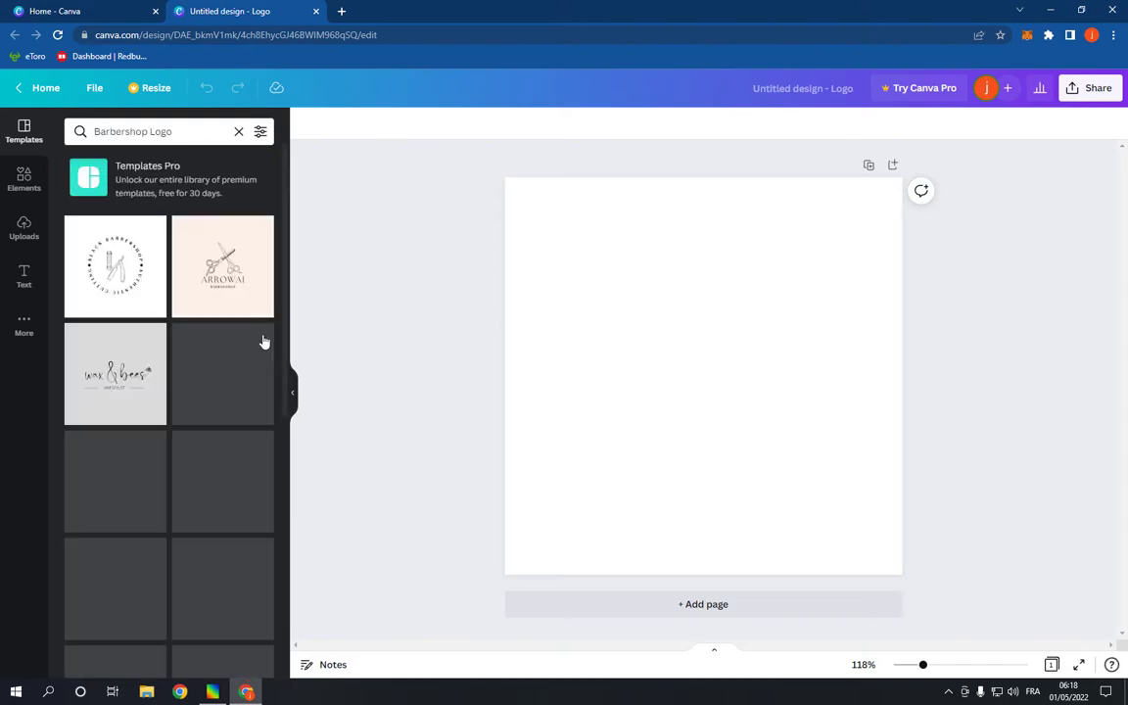
{"action": "scroll", "scroll_direction": "down", "scroll_amount": 3}
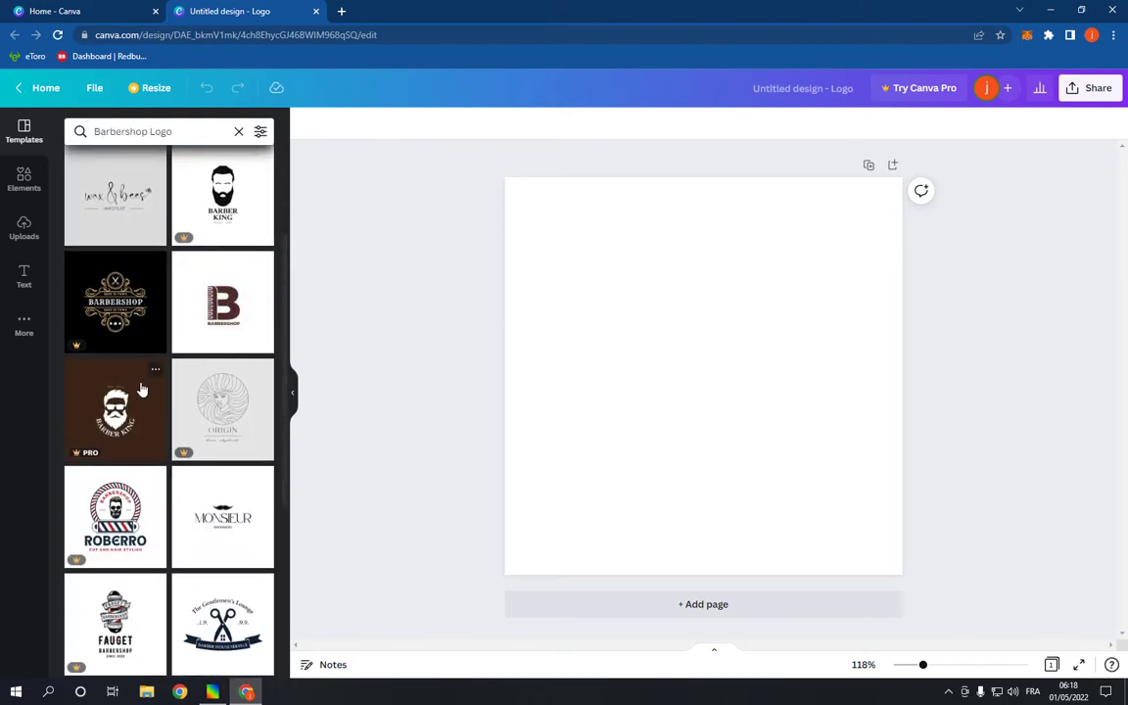
{"action": "scroll", "scroll_direction": "down", "scroll_amount": 3}
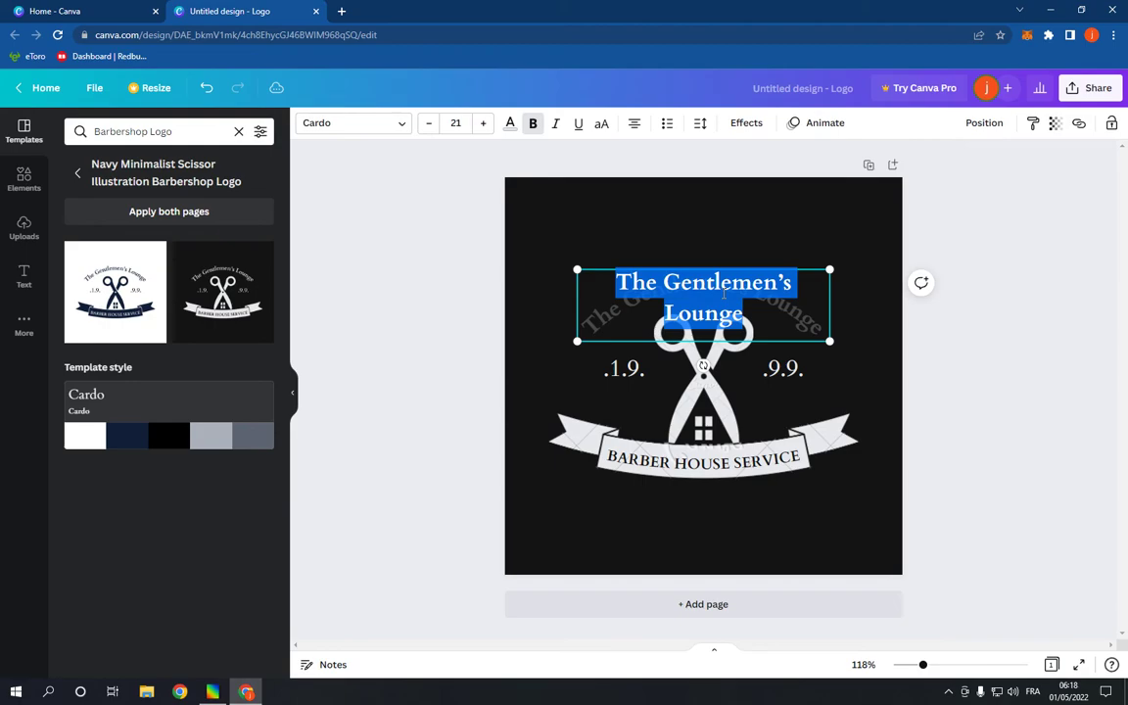
- Retitle the curved heading 'how to media', resize the scissors, and open sharing options
{"action": "type", "text": "how to media"}
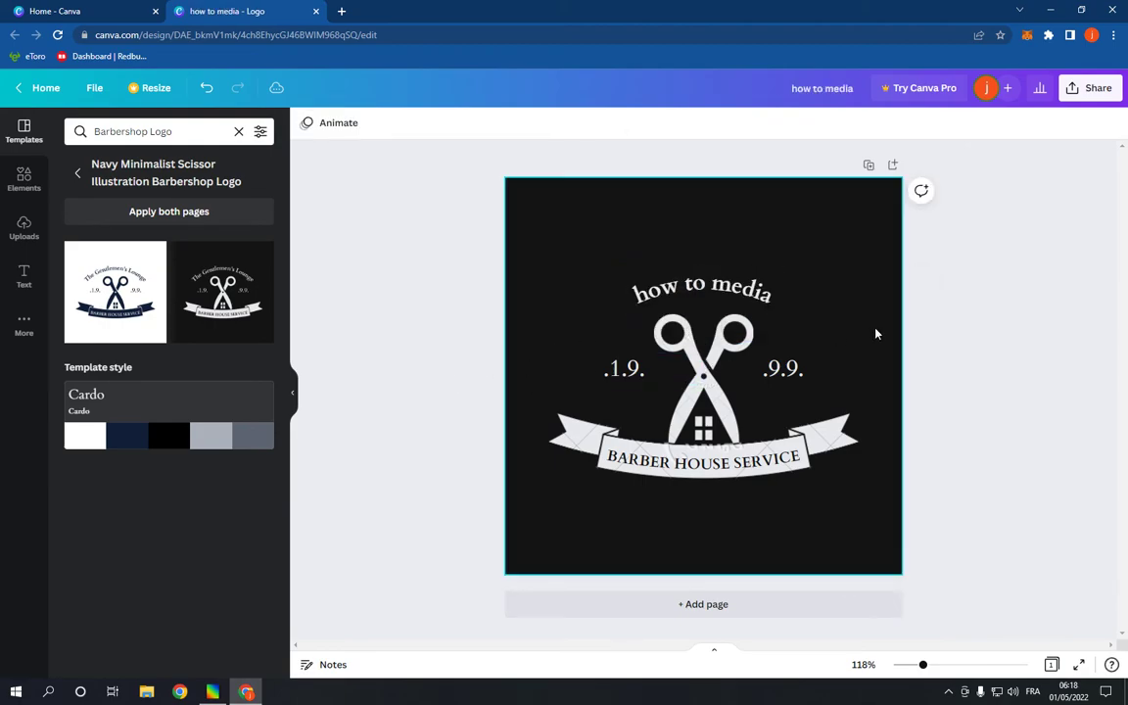
{"action": "left_click", "coordinate": [702, 382]}
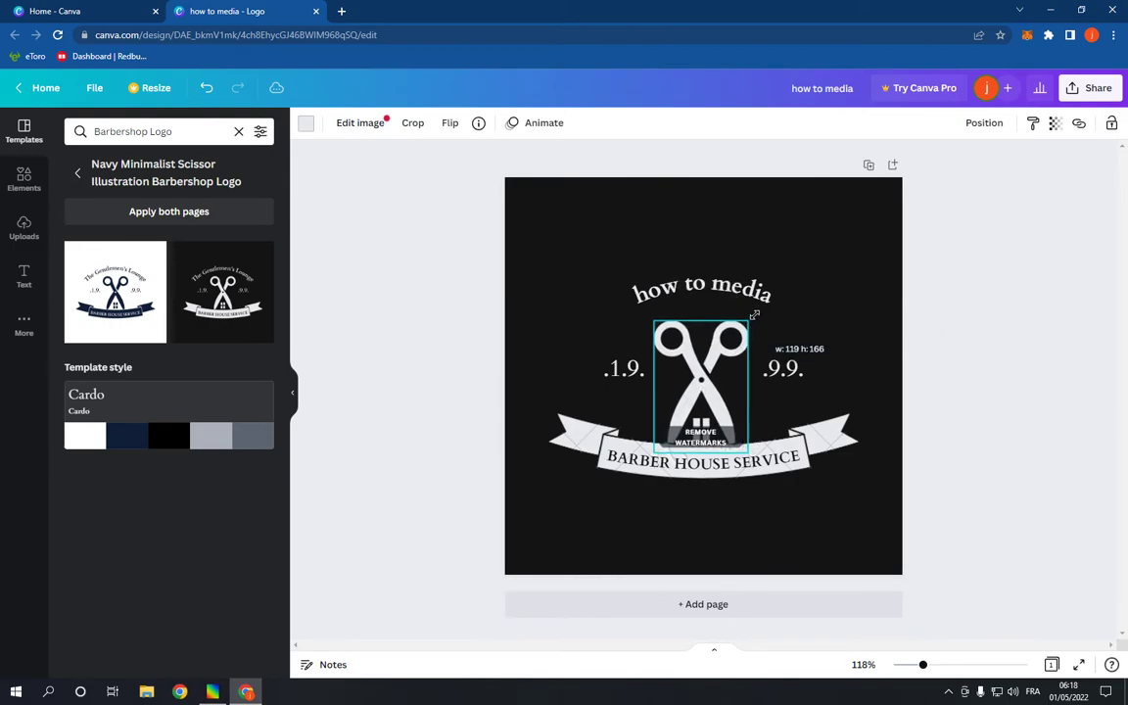
{"action": "left_click", "coordinate": [703, 387]}
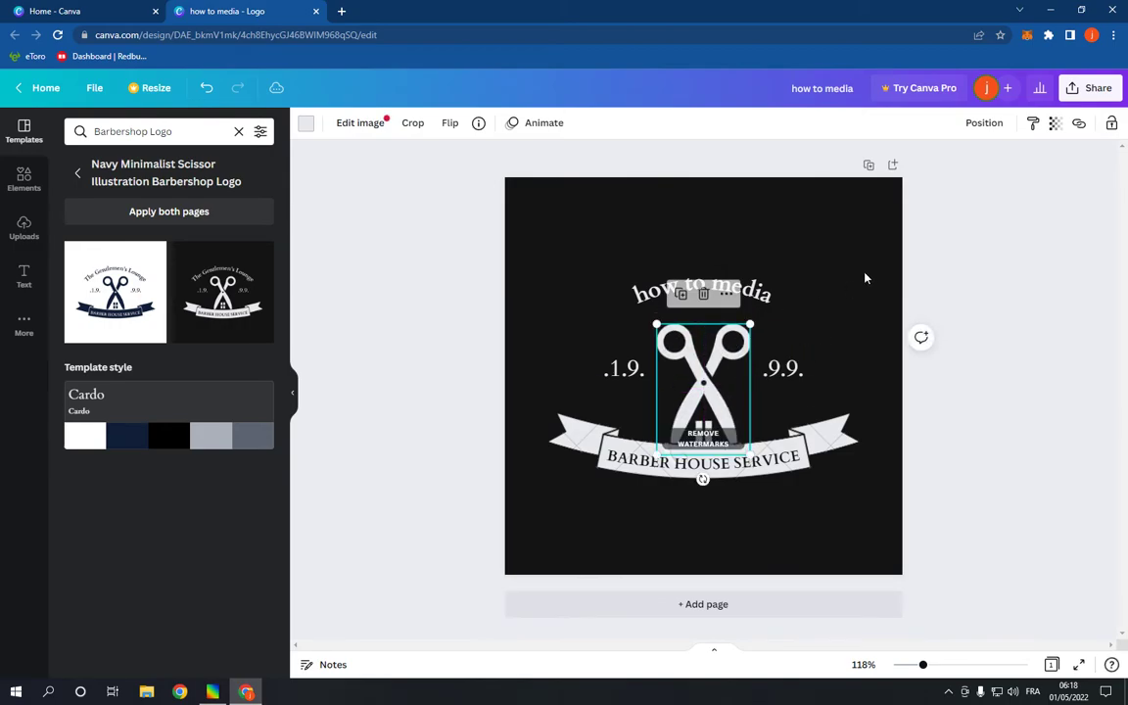
{"action": "left_click", "coordinate": [1097, 87]}
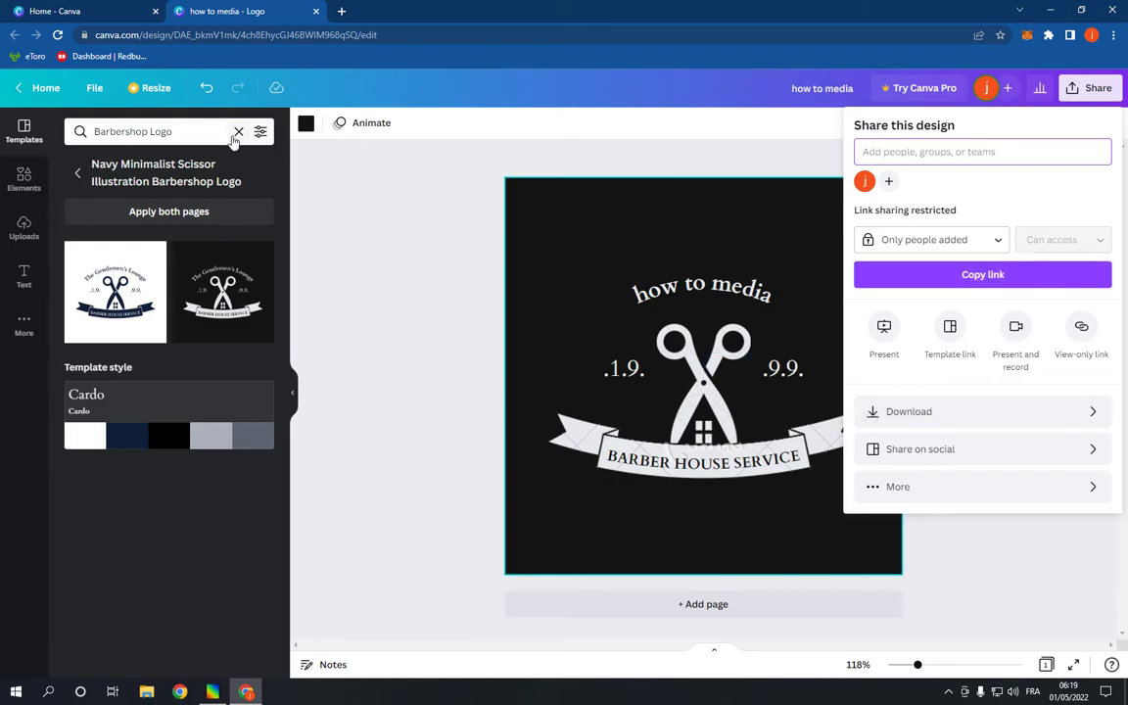
- Clear the Barbershop Logo search and scroll through the full template categories
{"action": "left_click", "coordinate": [238, 131]}
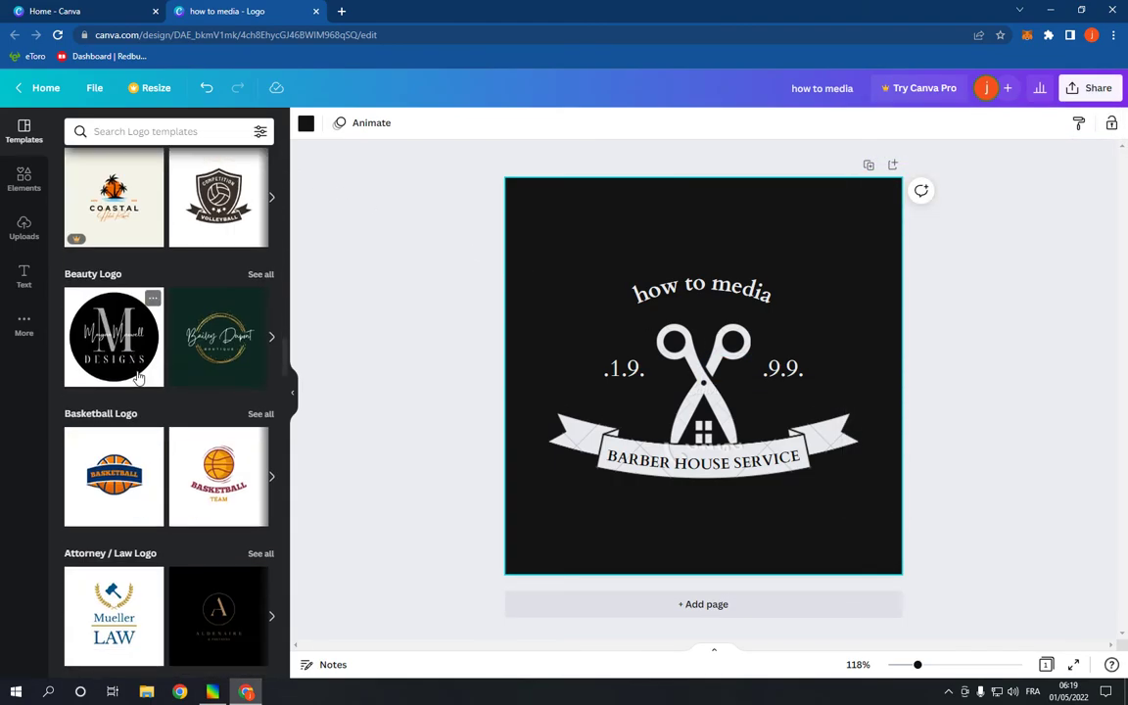
{"action": "scroll", "scroll_direction": "down", "scroll_amount": 3}
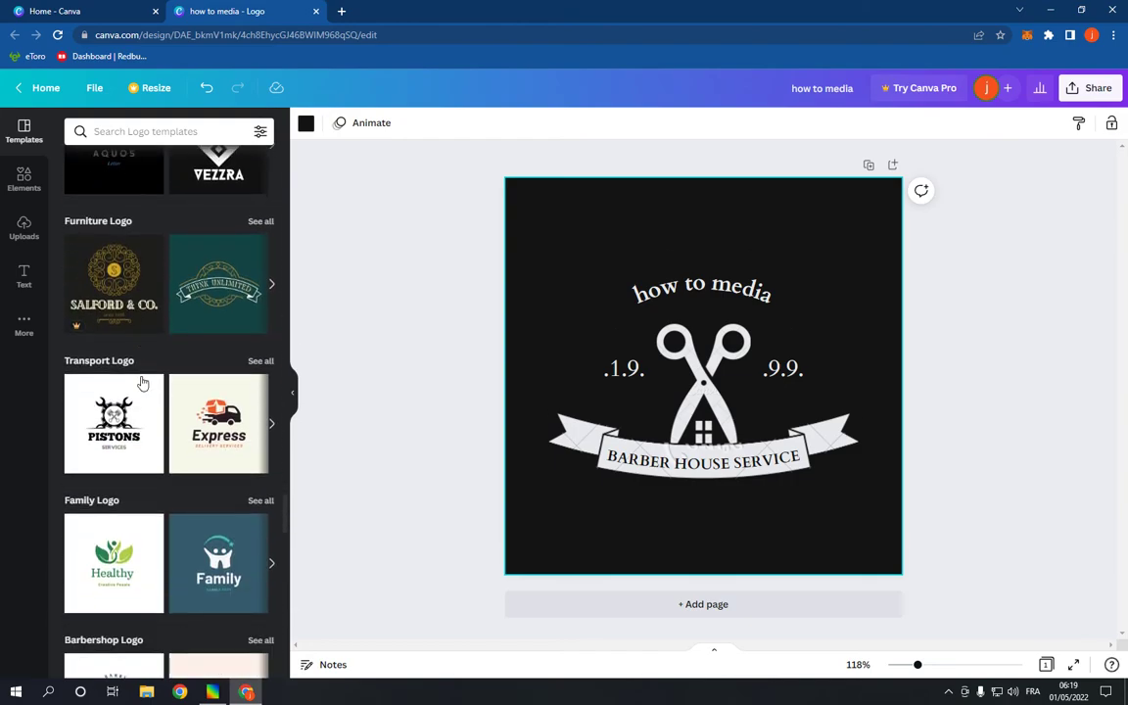
{"action": "scroll", "scroll_direction": "down", "scroll_amount": 3}
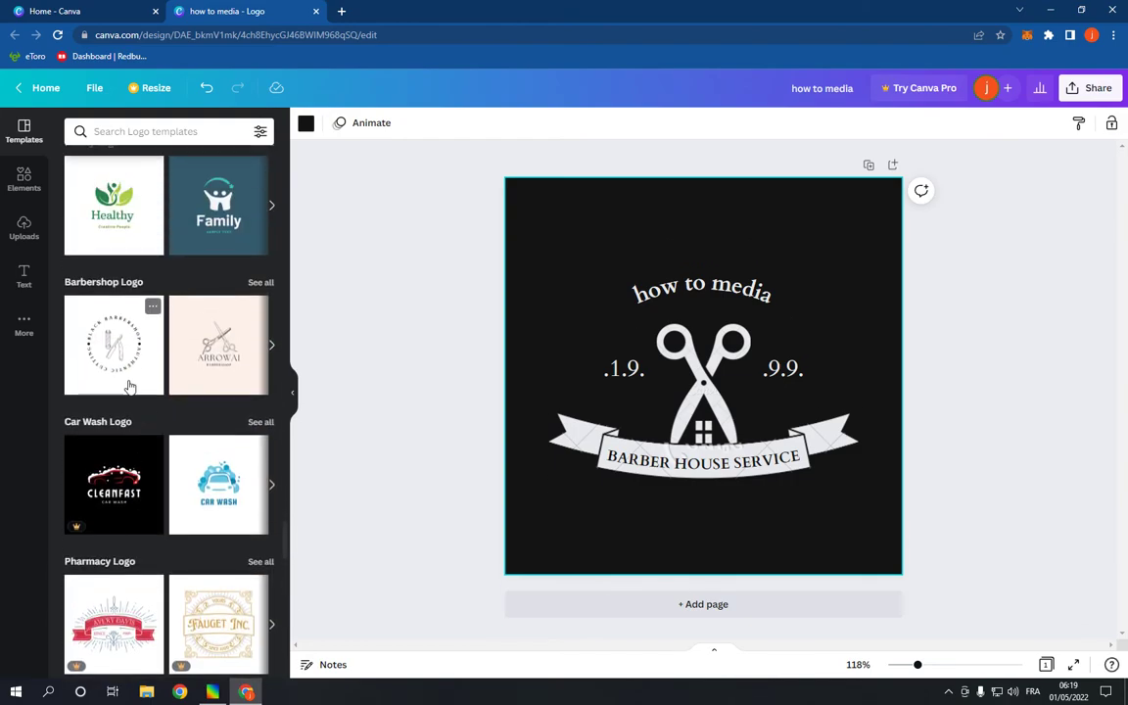